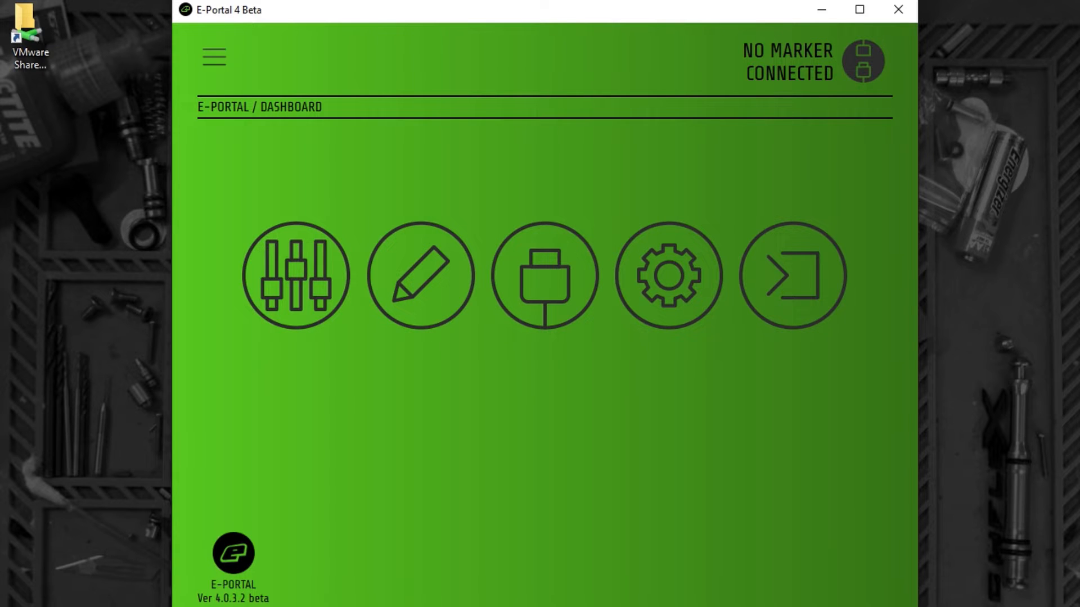
pyautogui.moveTo(277, 366)
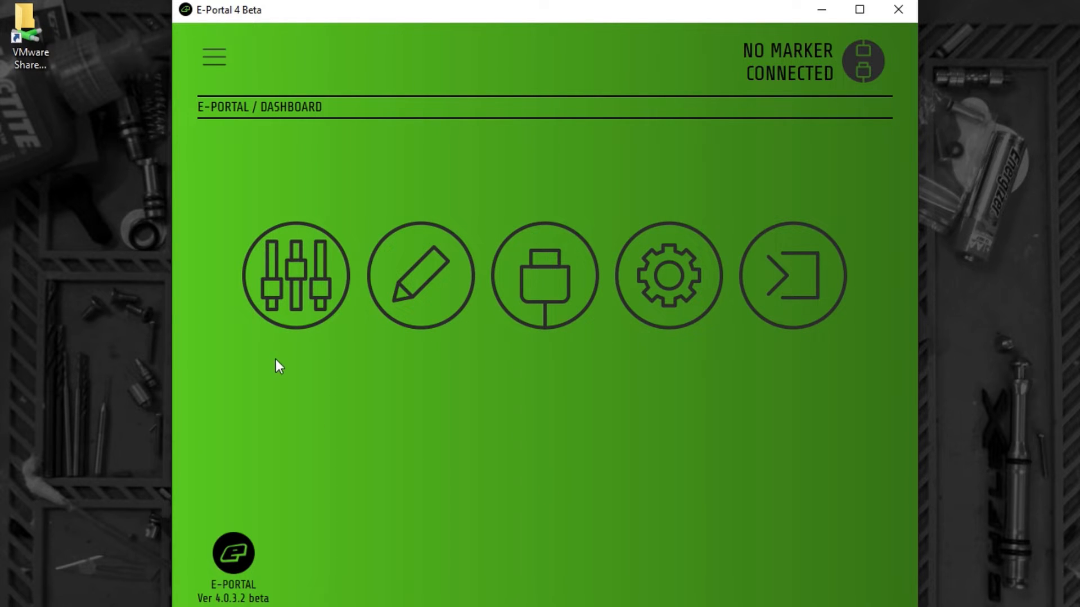
pyautogui.moveTo(829, 365)
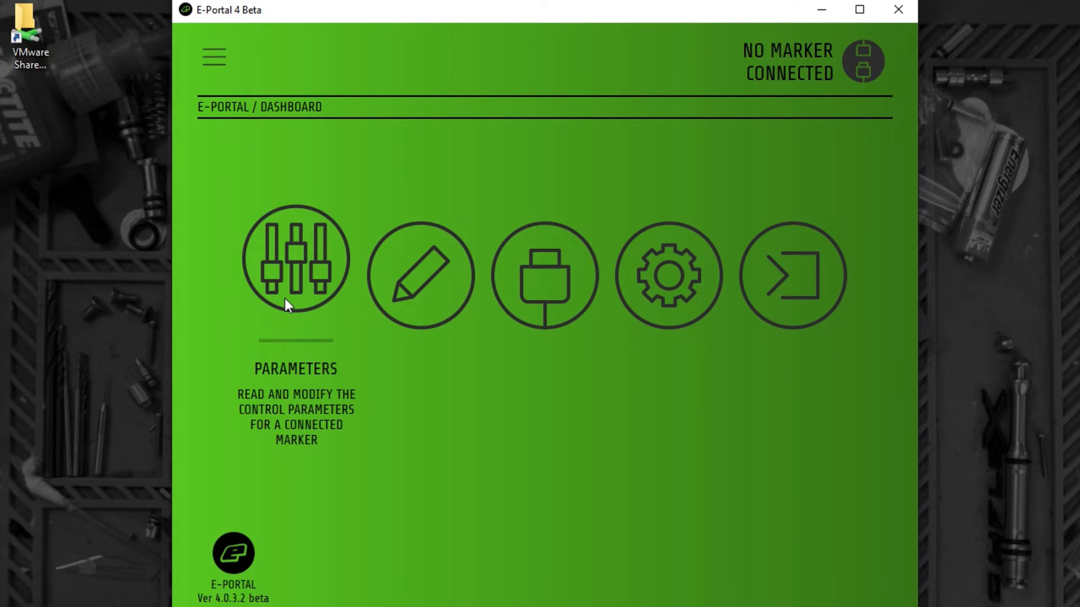
pyautogui.moveTo(420, 275)
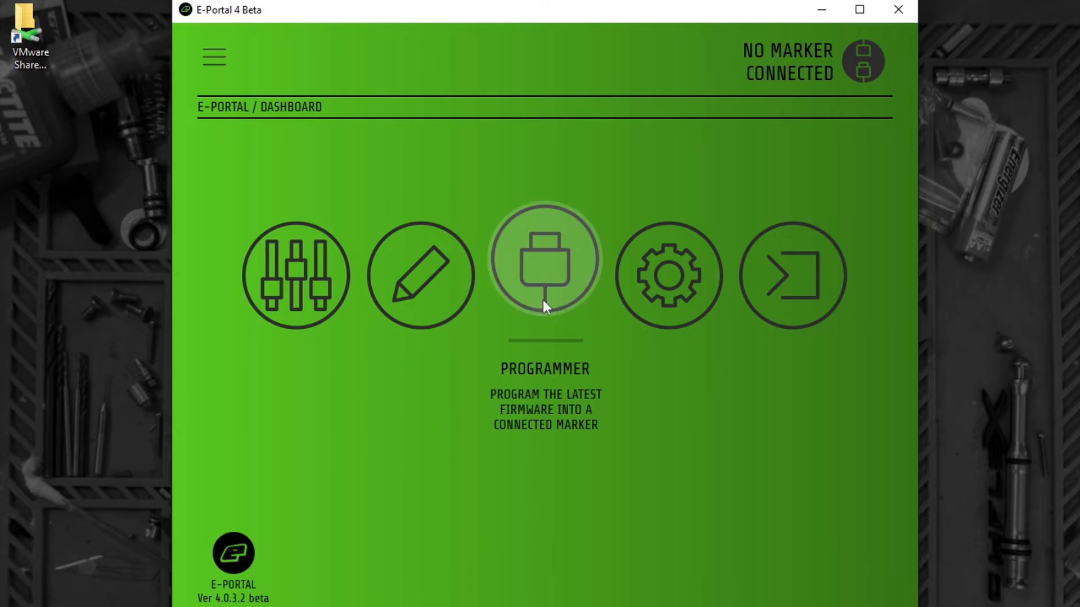
pyautogui.moveTo(559, 308)
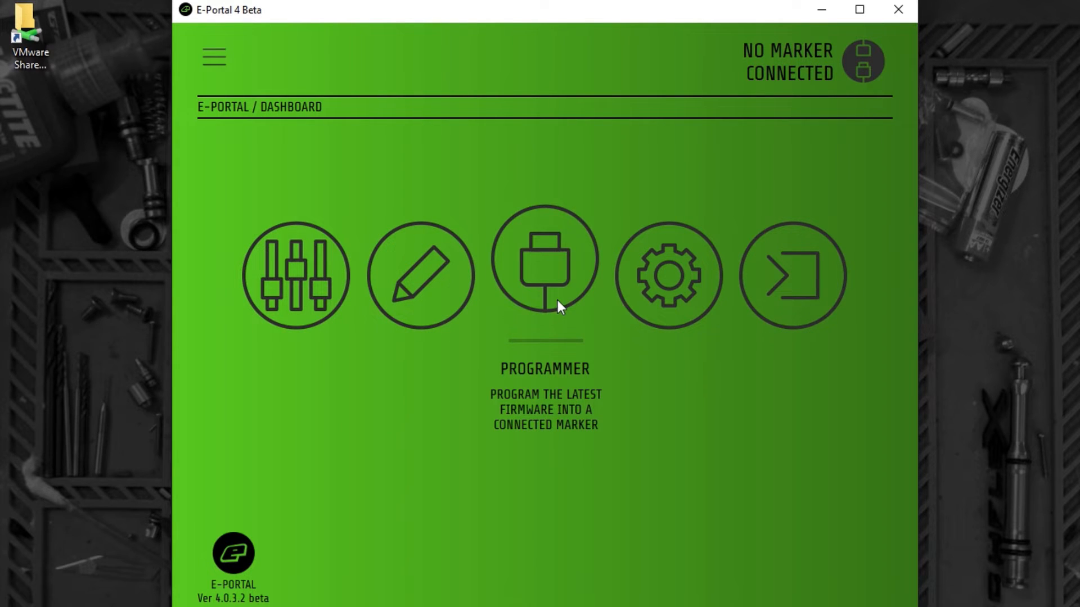
pyautogui.moveTo(593, 315)
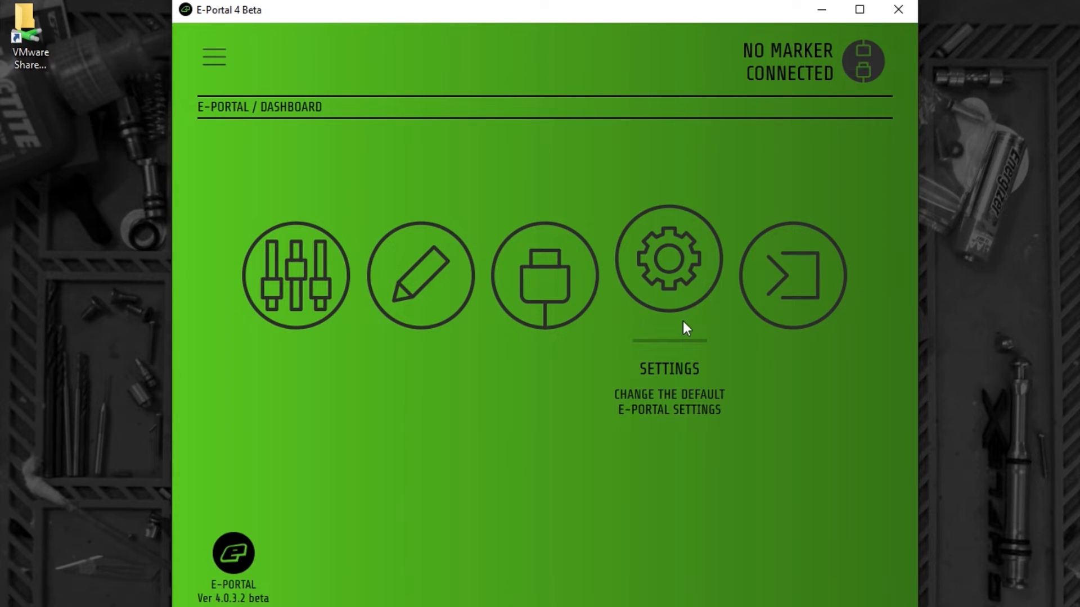
pyautogui.moveTo(778, 315)
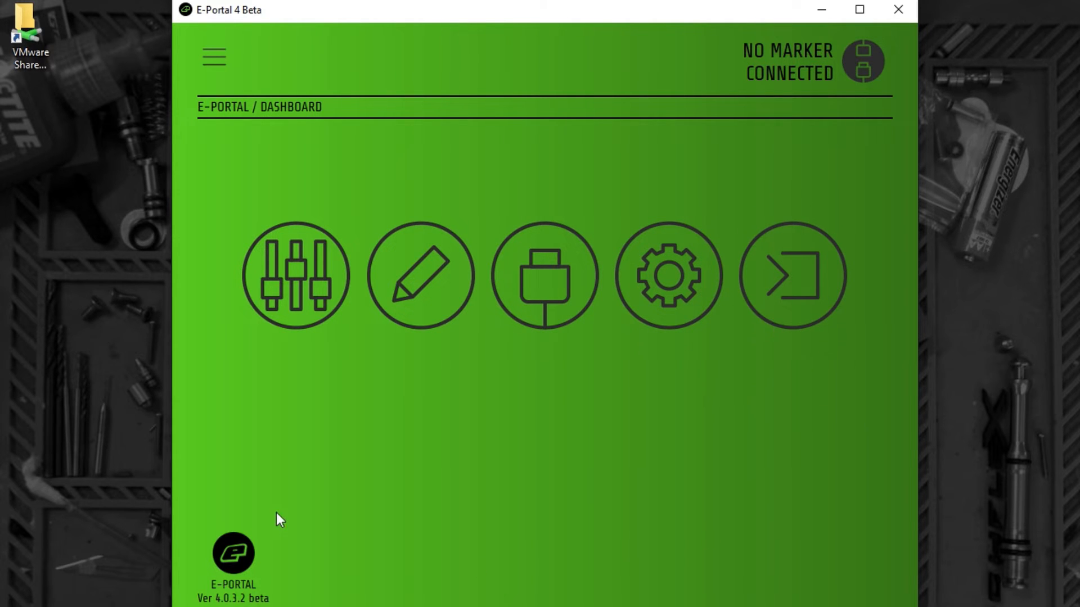
# Step: Reveal the navigation sidebar while the Geo CS2 PRIMARY marker connects and reports VER 1.20 - STANDARD
pyautogui.click(213, 57)
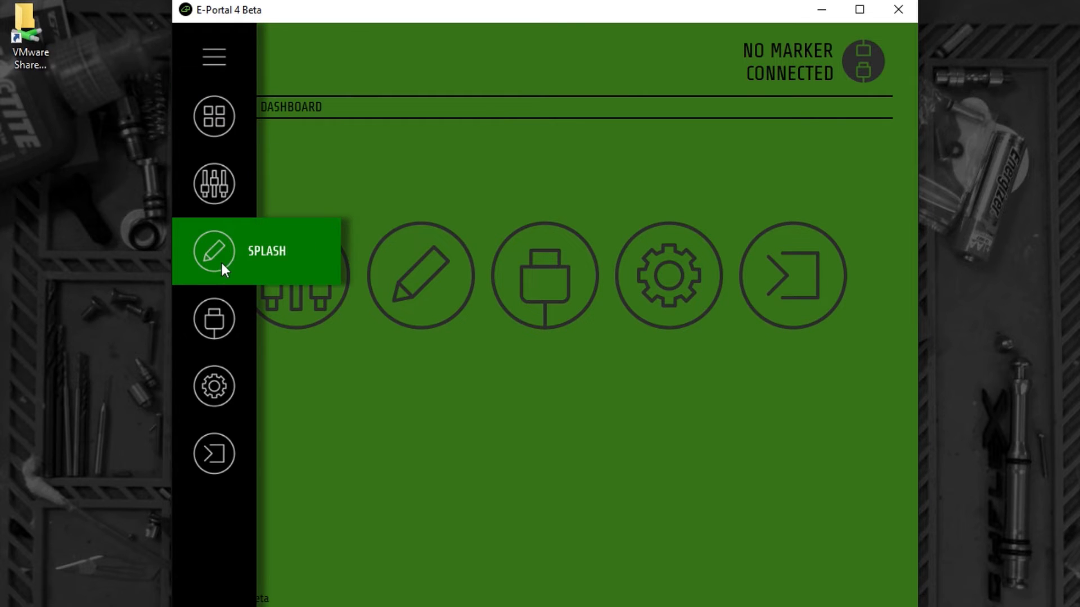
pyautogui.moveTo(214, 453)
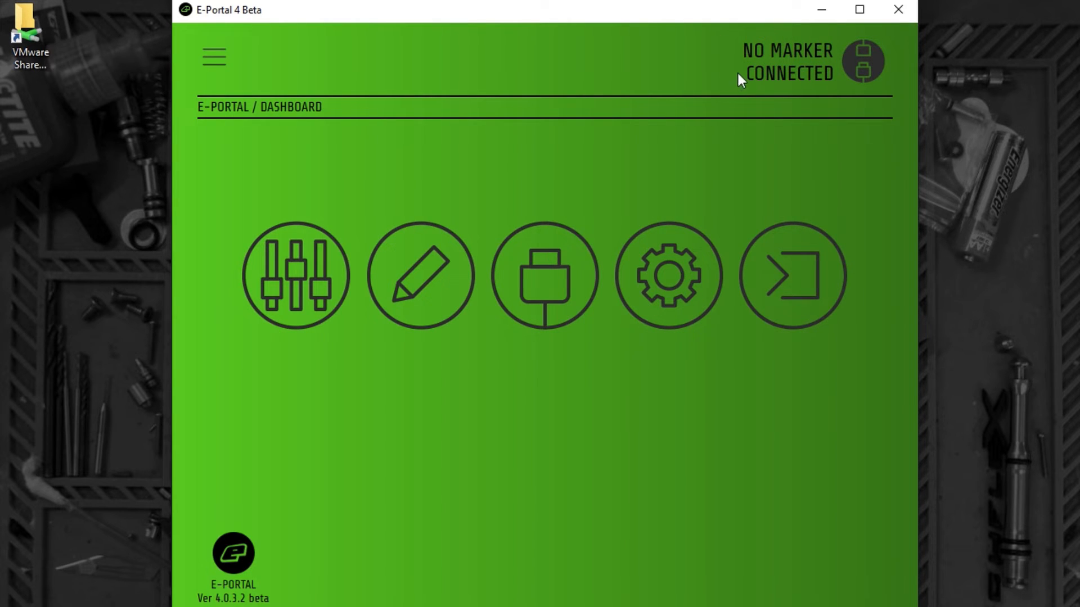
pyautogui.moveTo(729, 79)
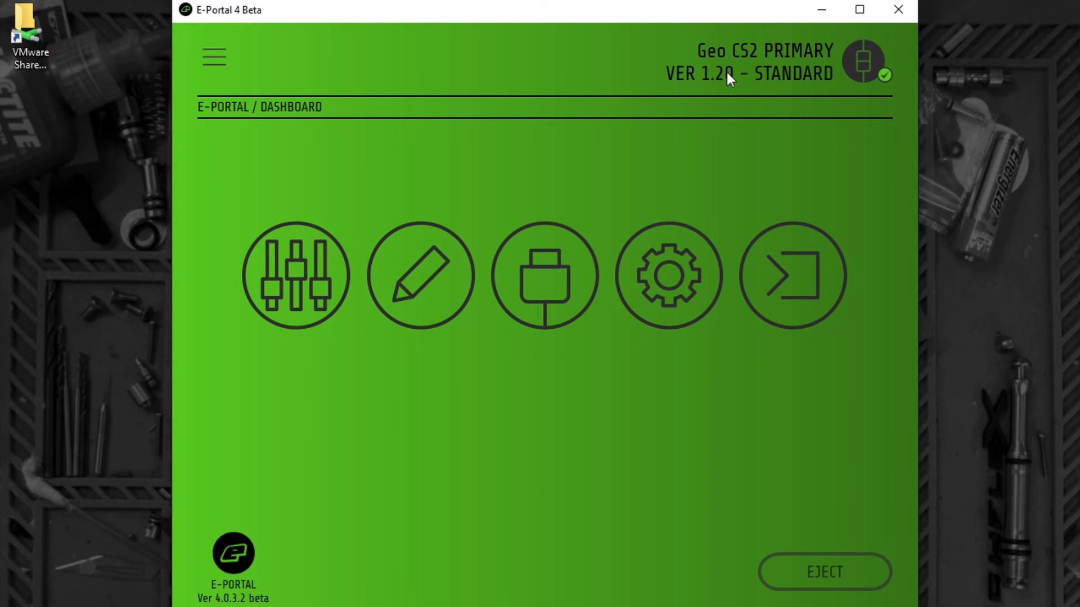
pyautogui.moveTo(706, 95)
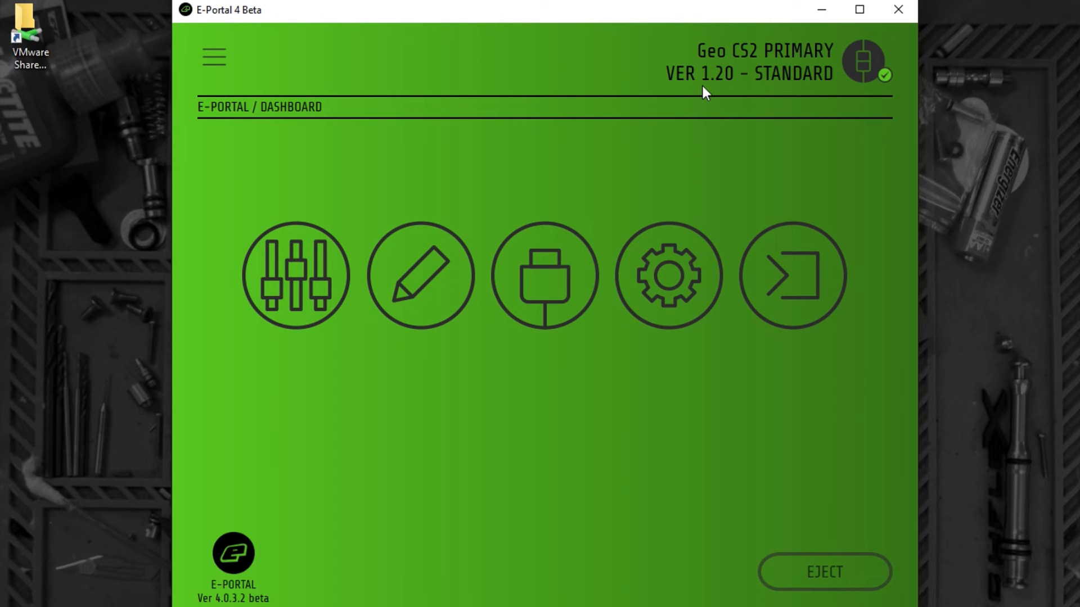
pyautogui.moveTo(907, 555)
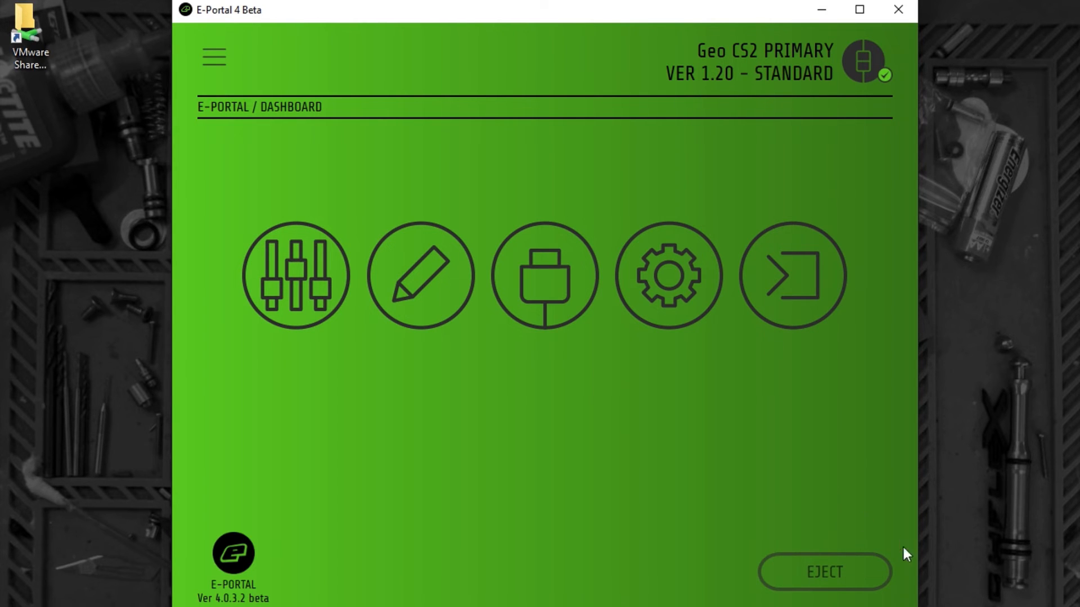
pyautogui.moveTo(840, 605)
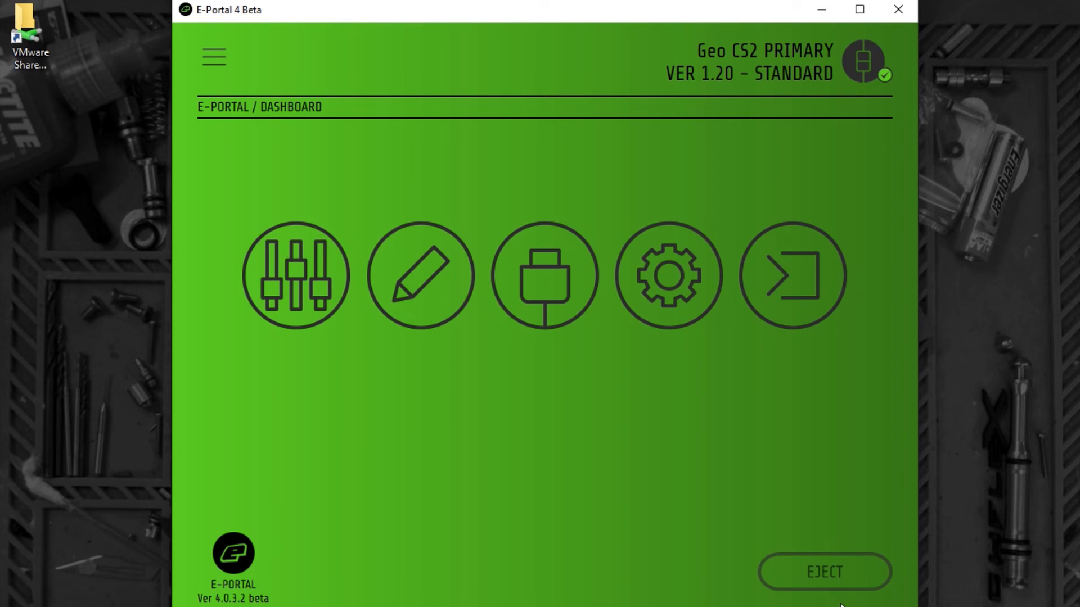
pyautogui.moveTo(856, 568)
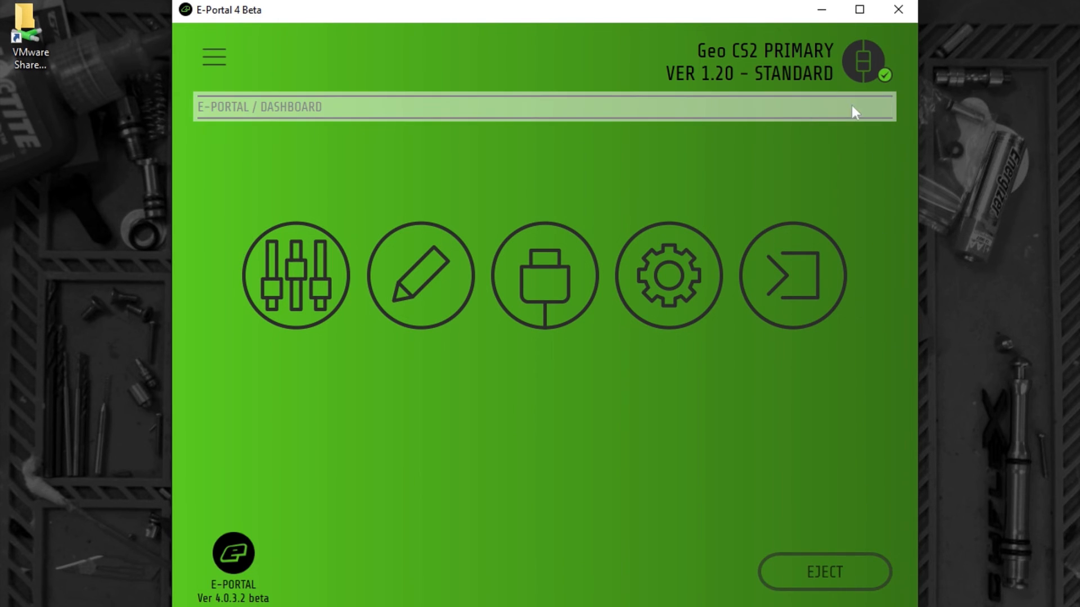
# Step: Eject the Geo CS2 PRIMARY marker so the dashboard reports no marker connected
pyautogui.click(823, 572)
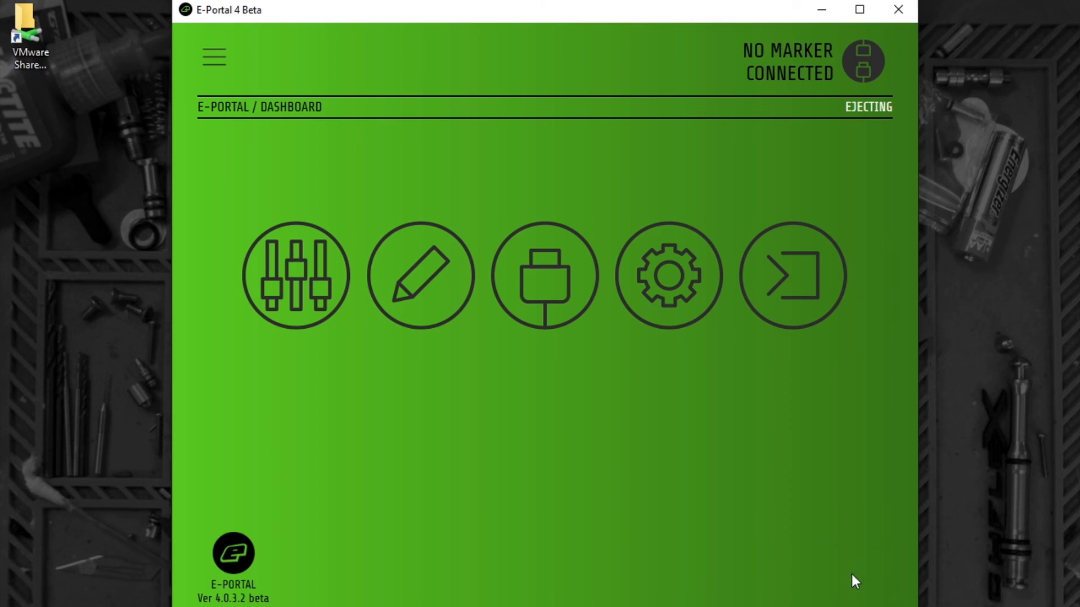